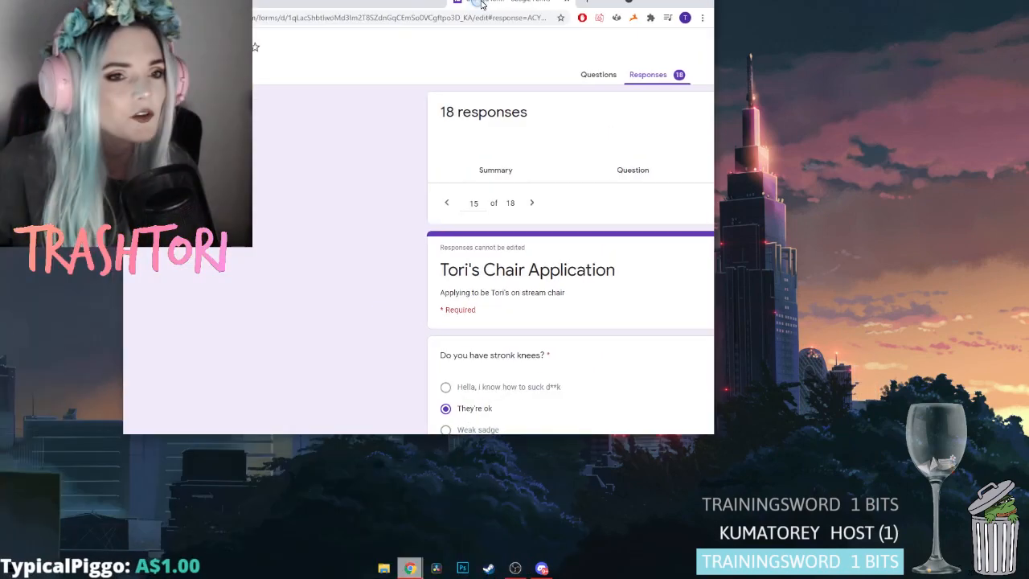
Finish reading response 15 and advance to response 16 of 18
{"action": "scroll", "scroll_direction": "down", "scroll_amount": 3}
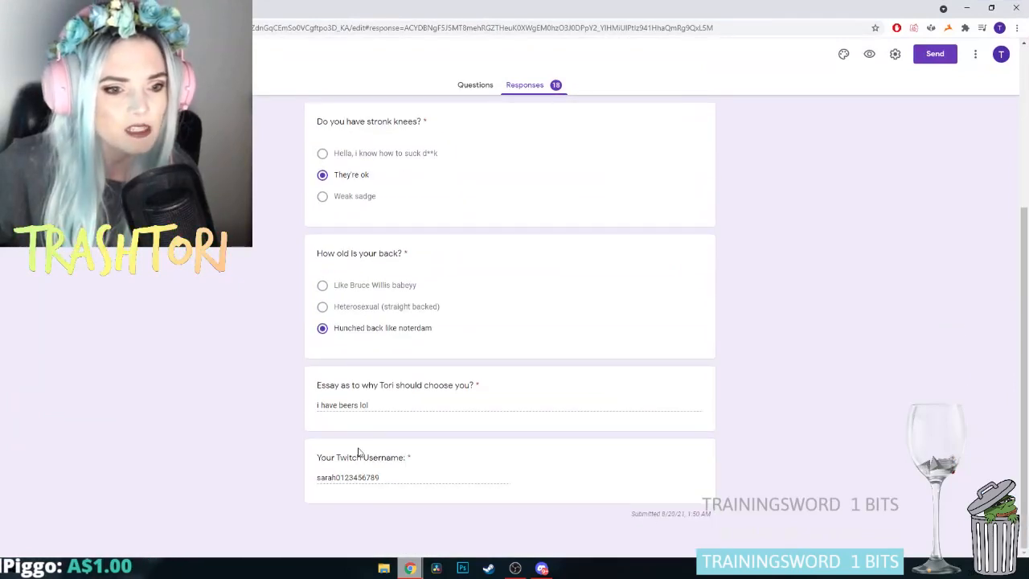
{"action": "left_click", "coordinate": [323, 213]}
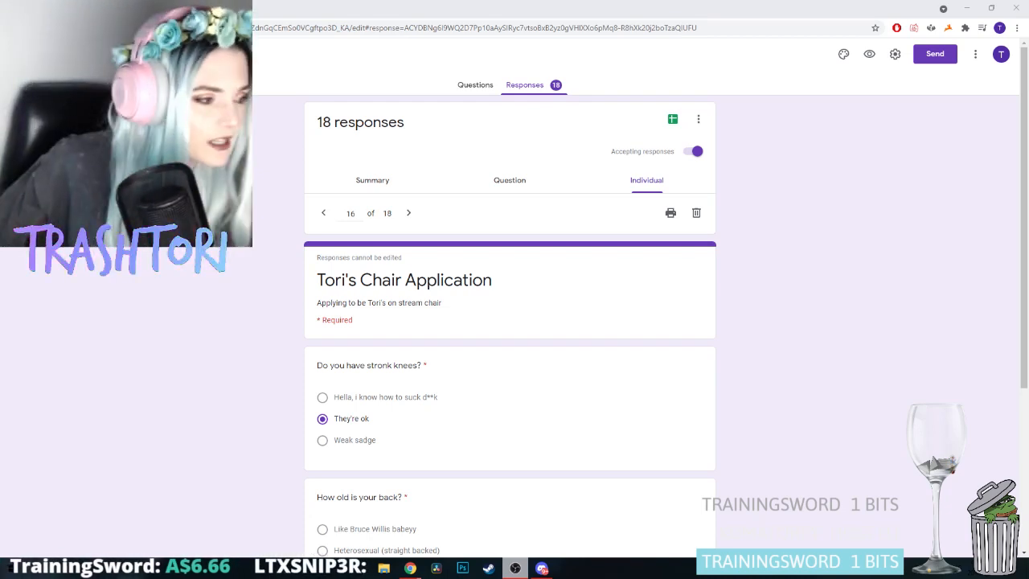
{"action": "mouse_move", "coordinate": [750, 284]}
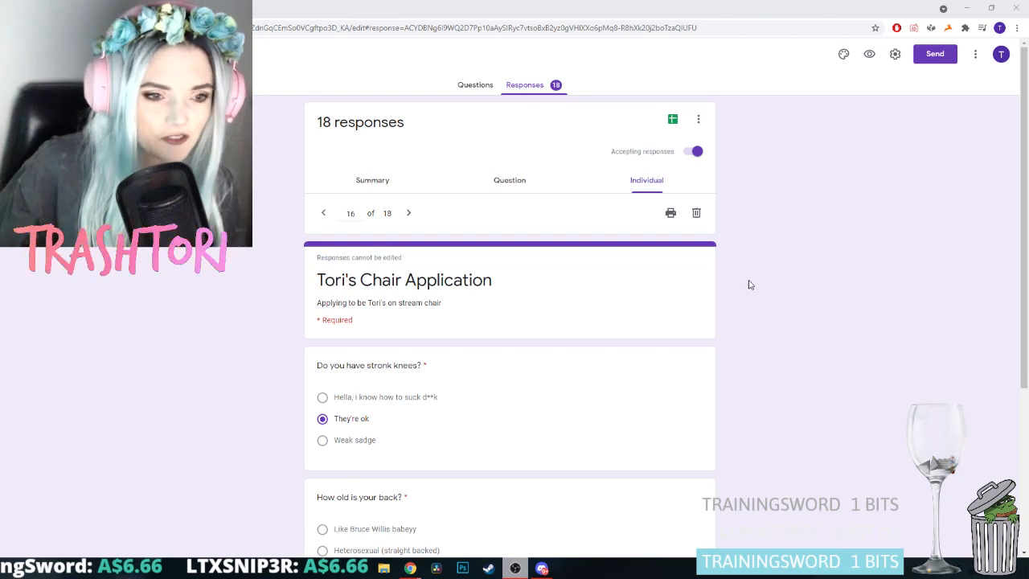
{"action": "scroll", "scroll_direction": "down", "scroll_amount": 3}
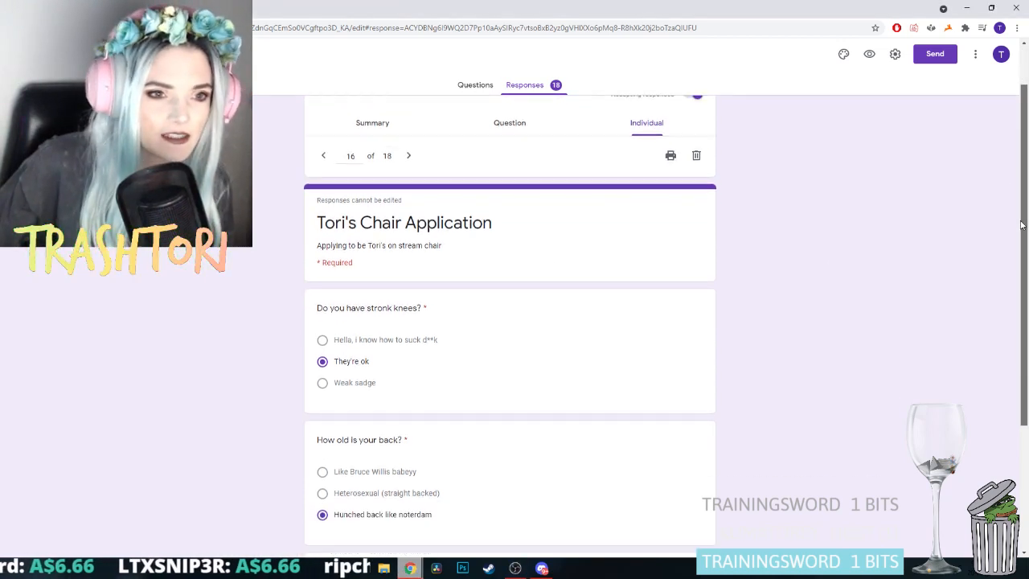
{"action": "scroll", "scroll_direction": "down", "scroll_amount": 3}
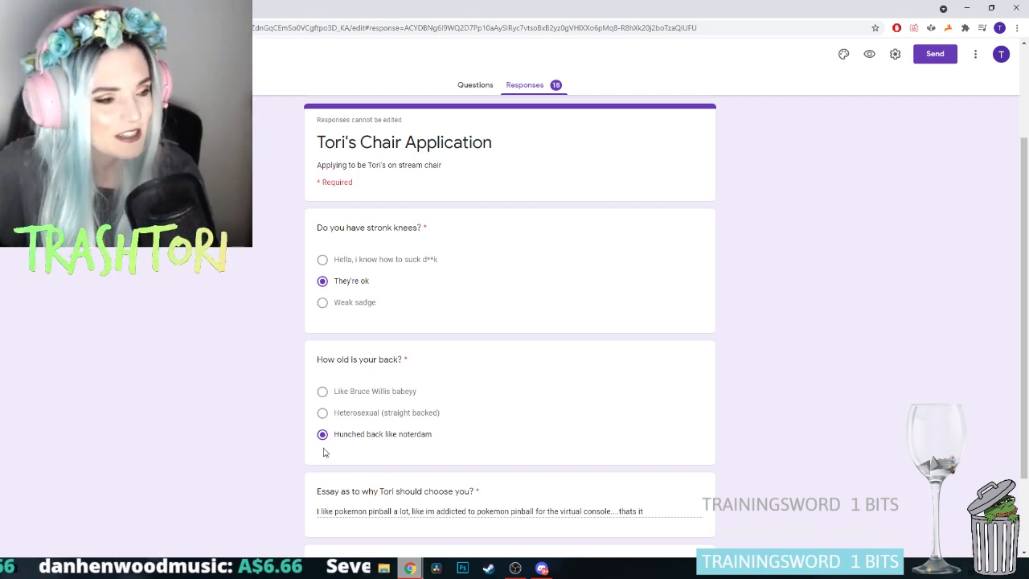
{"action": "scroll", "scroll_direction": "down", "scroll_amount": 3}
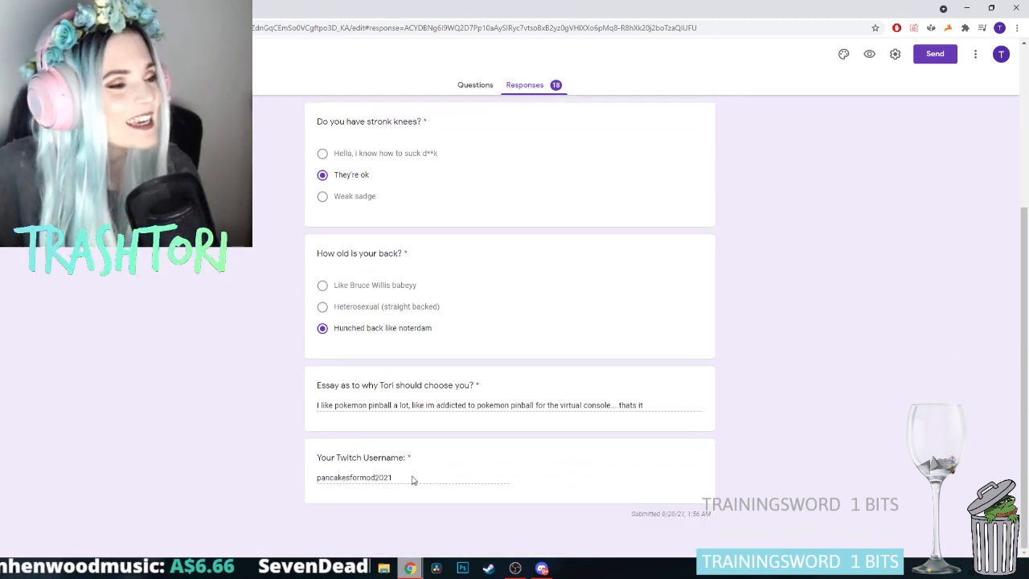
{"action": "scroll", "scroll_direction": "up", "scroll_amount": 3}
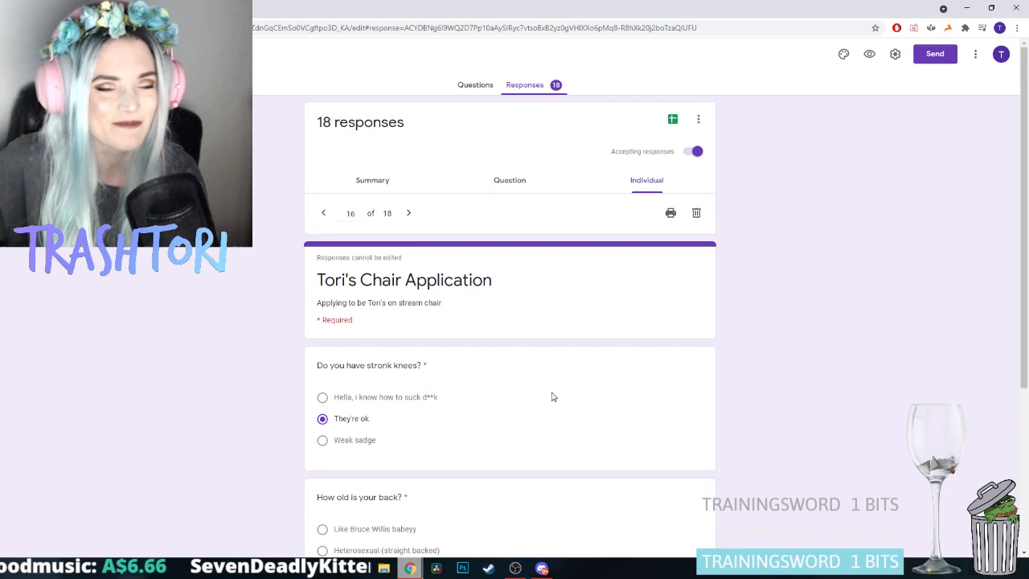
{"action": "mouse_move", "coordinate": [408, 213]}
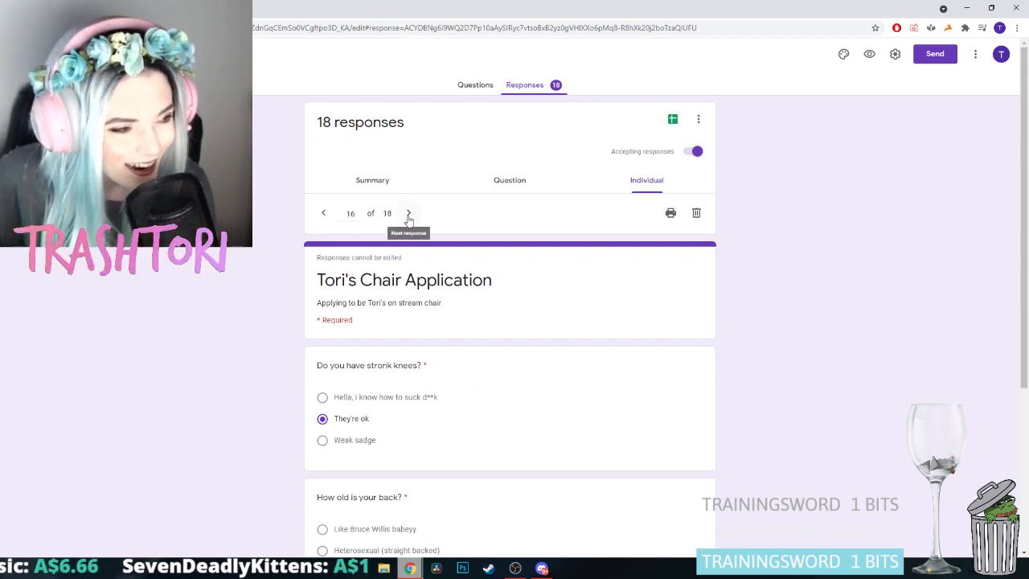
Move to response 17 and read its essay down to the references and stream video link
{"action": "left_click", "coordinate": [408, 212]}
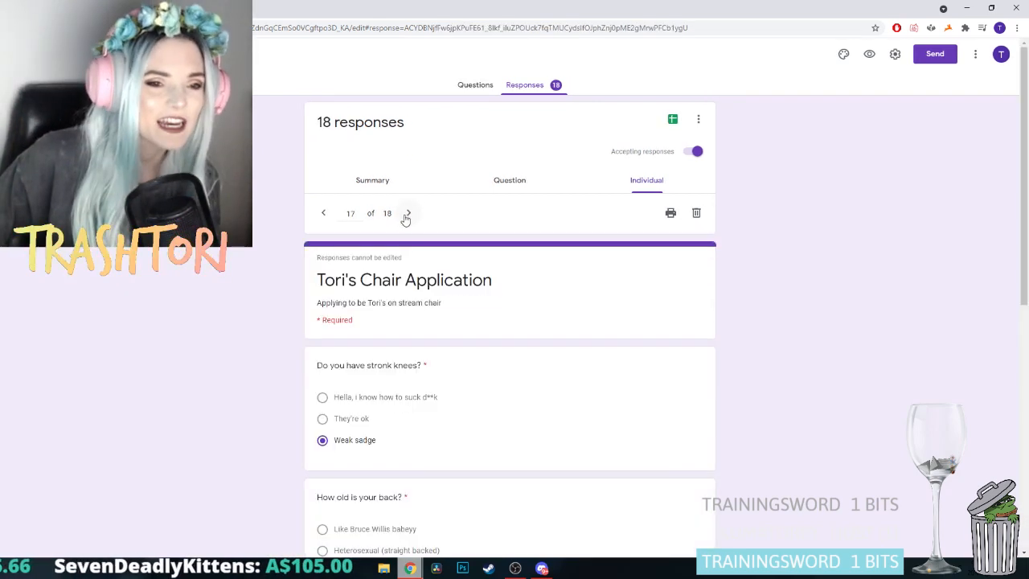
{"action": "scroll", "scroll_direction": "down", "scroll_amount": 3}
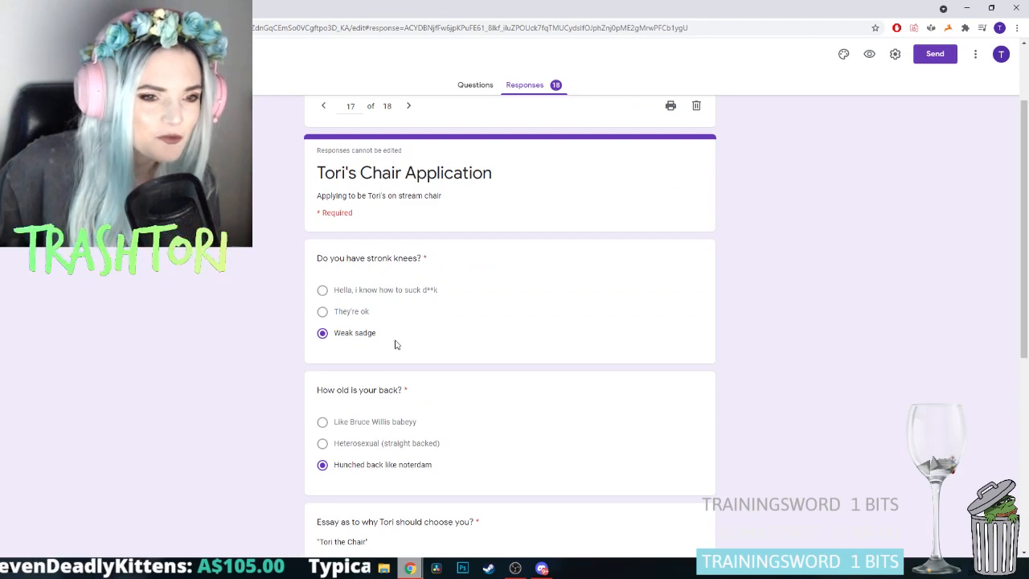
{"action": "scroll", "scroll_direction": "down", "scroll_amount": 3}
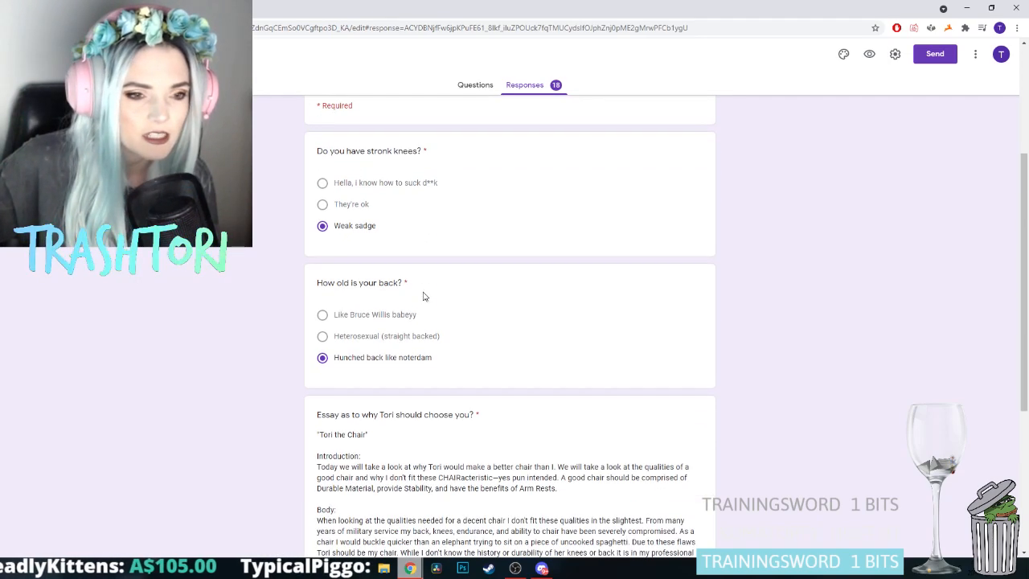
{"action": "scroll", "scroll_direction": "down", "scroll_amount": 3}
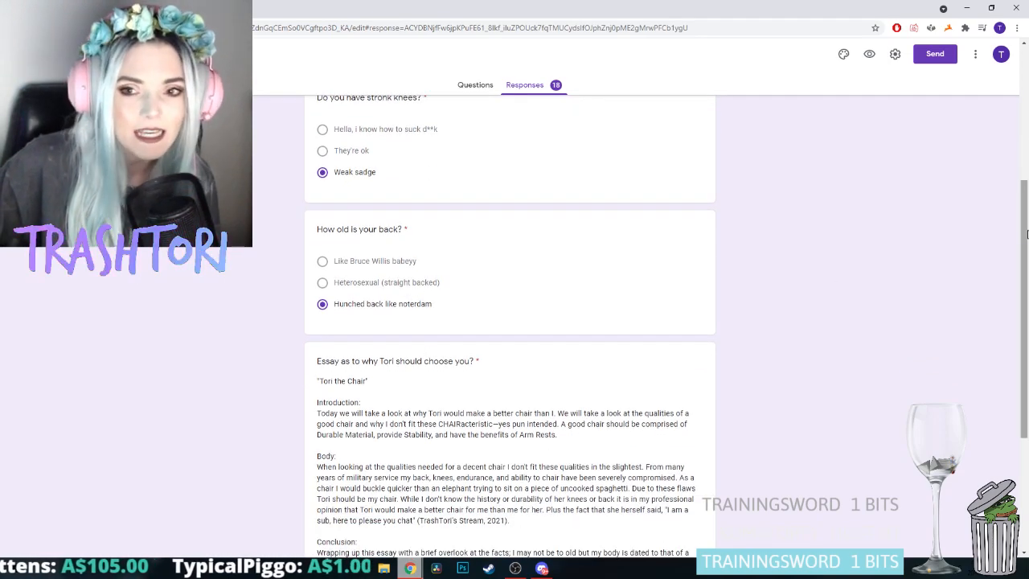
{"action": "scroll", "scroll_direction": "down", "scroll_amount": 3}
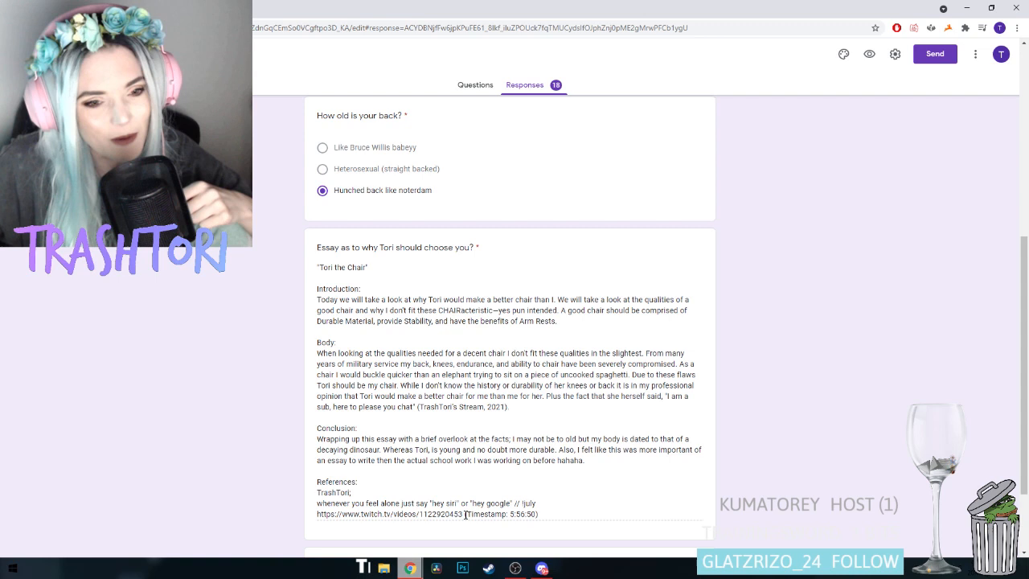
{"action": "right_click", "coordinate": [386, 514]}
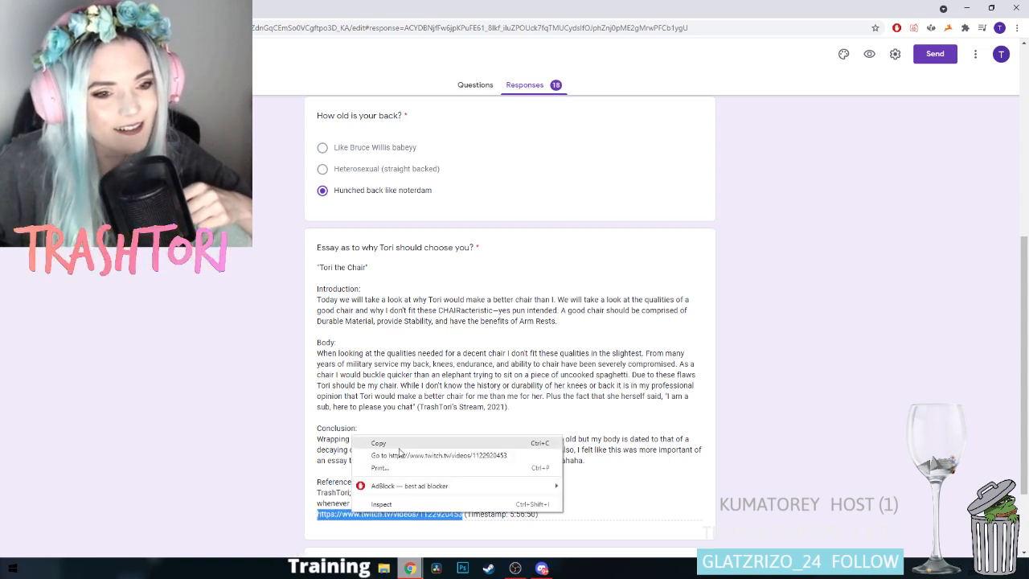
Follow the cited Twitch link and start playing the referenced past broadcast
{"action": "left_click", "coordinate": [434, 455]}
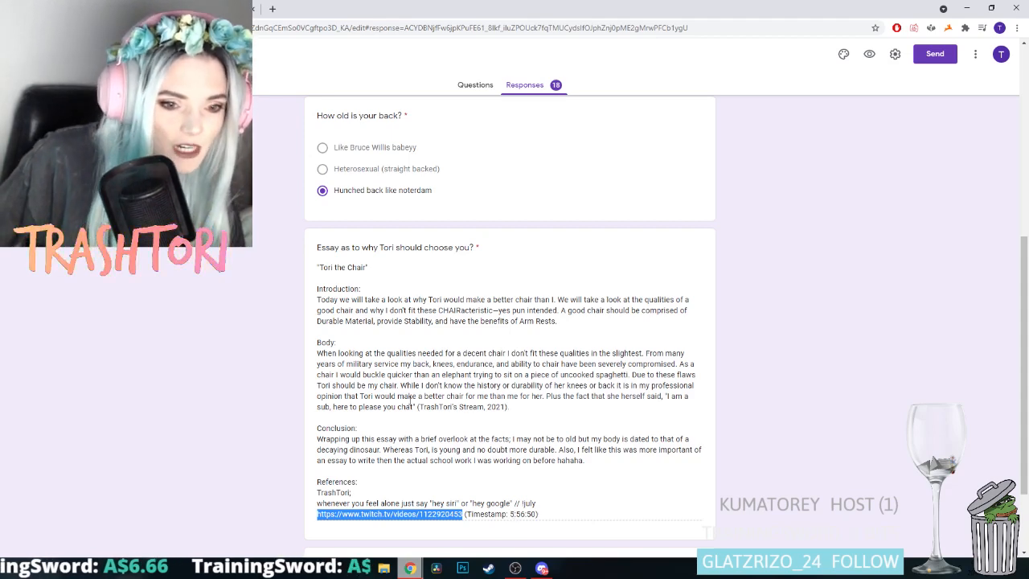
{"action": "left_click", "coordinate": [388, 514]}
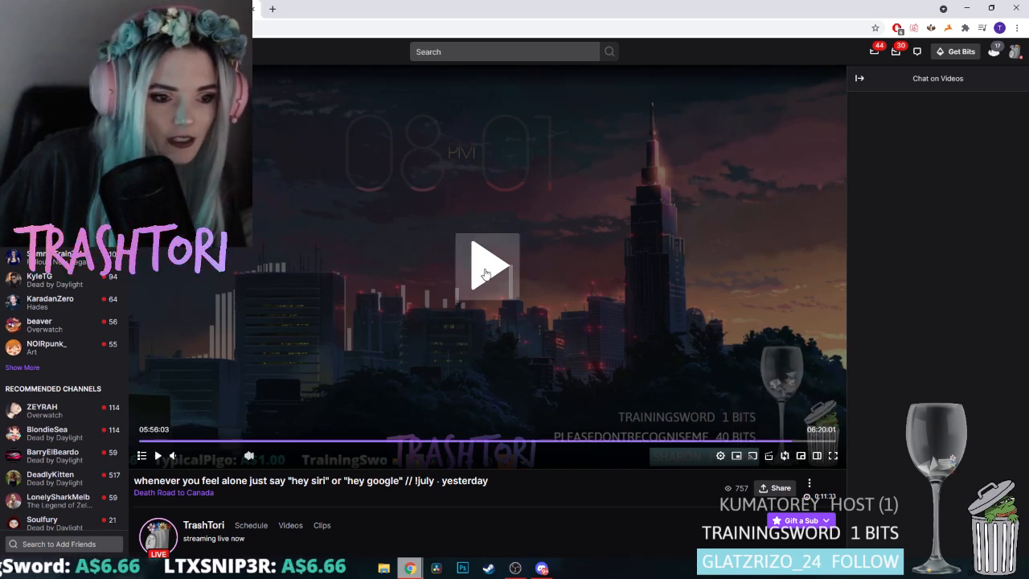
{"action": "left_click", "coordinate": [488, 266]}
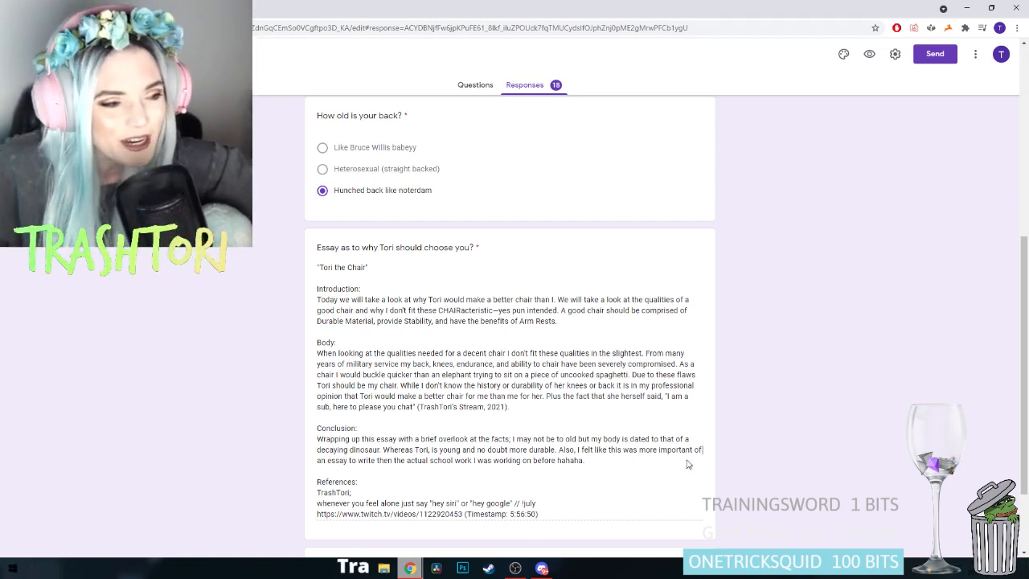
{"action": "mouse_move", "coordinate": [709, 437]}
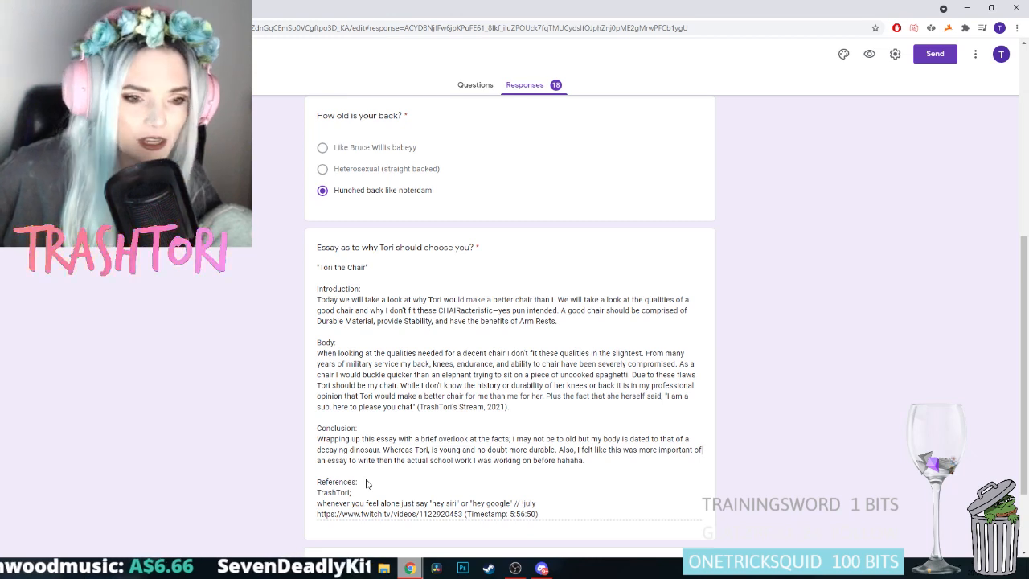
{"action": "mouse_move", "coordinate": [643, 463]}
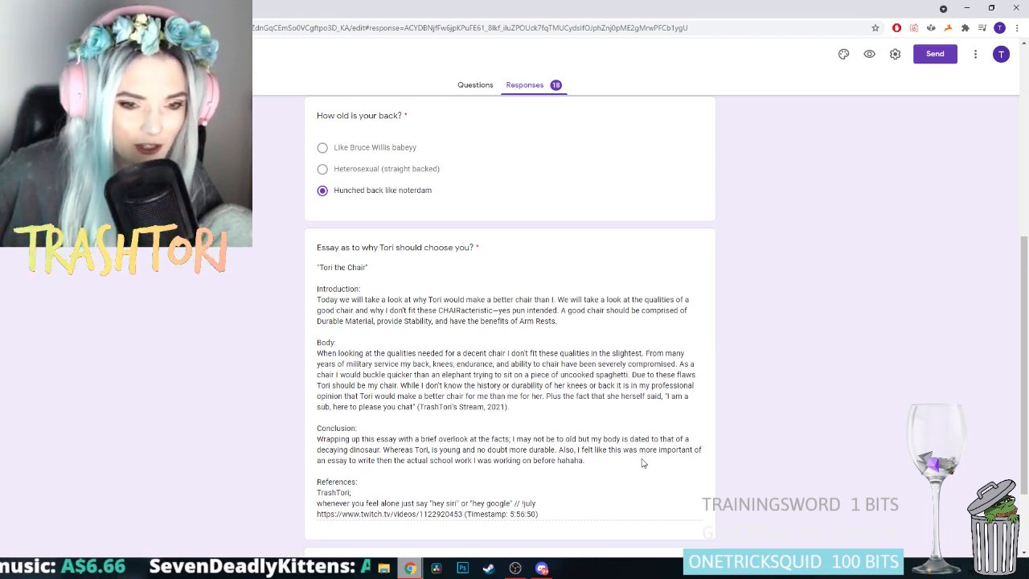
{"action": "mouse_move", "coordinate": [289, 464]}
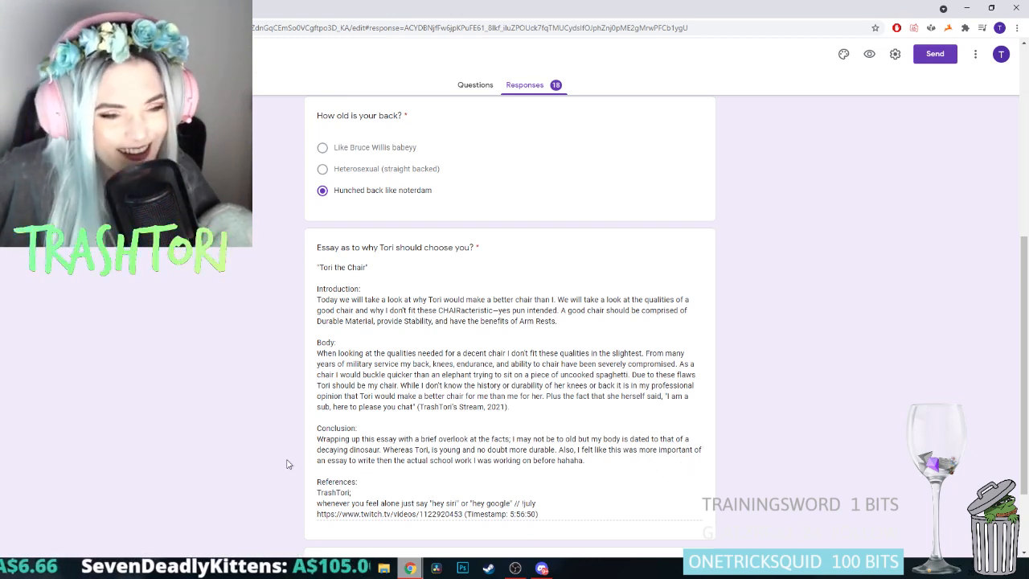
Scroll within response 17 after returning from the Twitch video
{"action": "scroll", "scroll_direction": "down", "scroll_amount": 3}
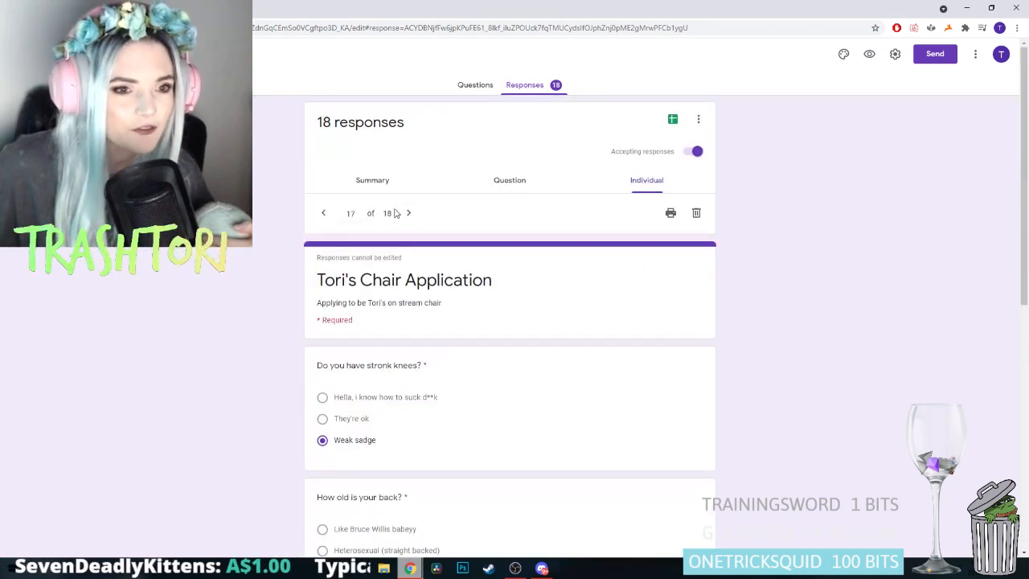
Advance to response 18 of 18, read its cats-and-snacks essay to the submission time, then return to the top
{"action": "left_click", "coordinate": [407, 213]}
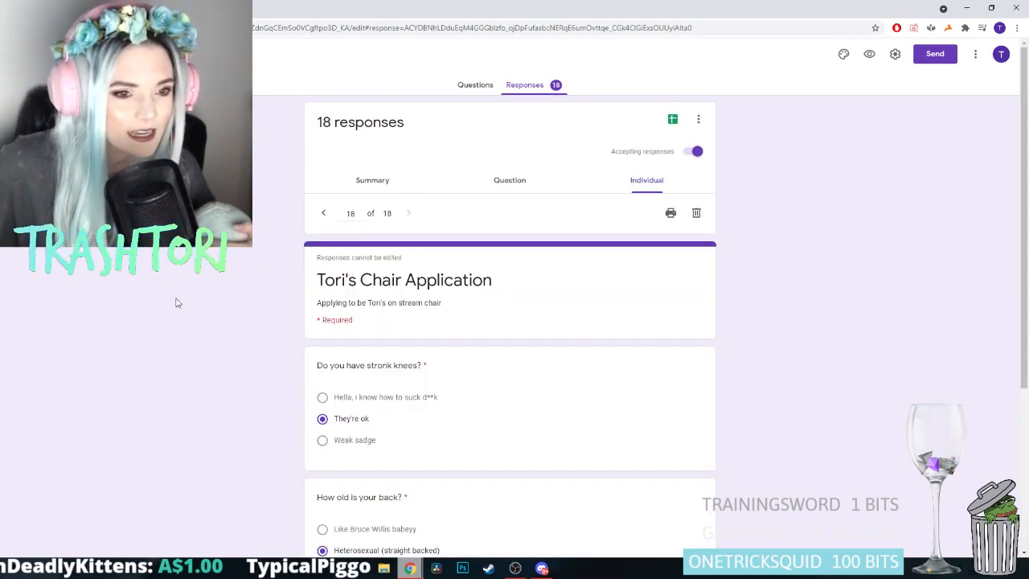
{"action": "scroll", "scroll_direction": "down", "scroll_amount": 3}
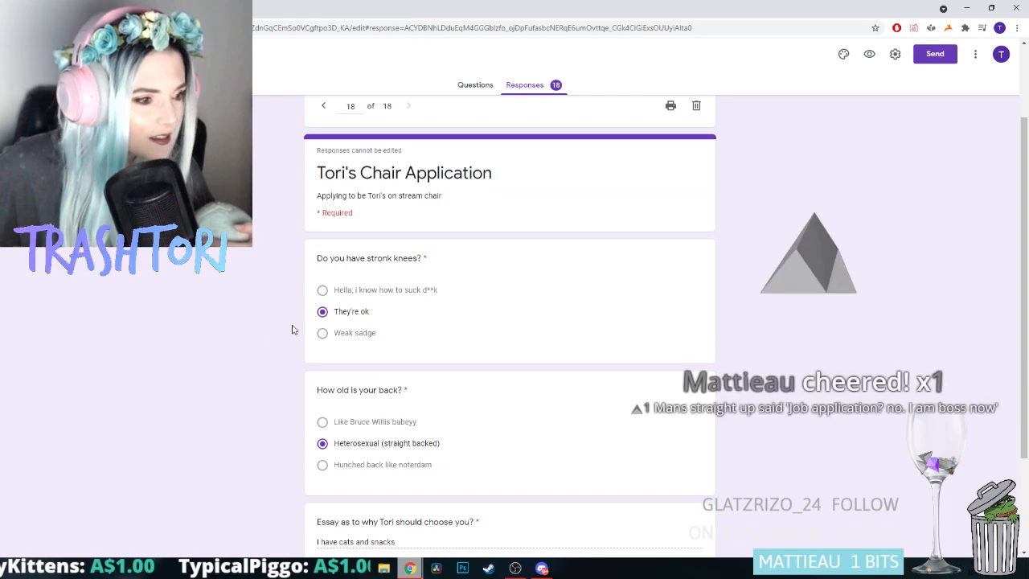
{"action": "scroll", "scroll_direction": "down", "scroll_amount": 3}
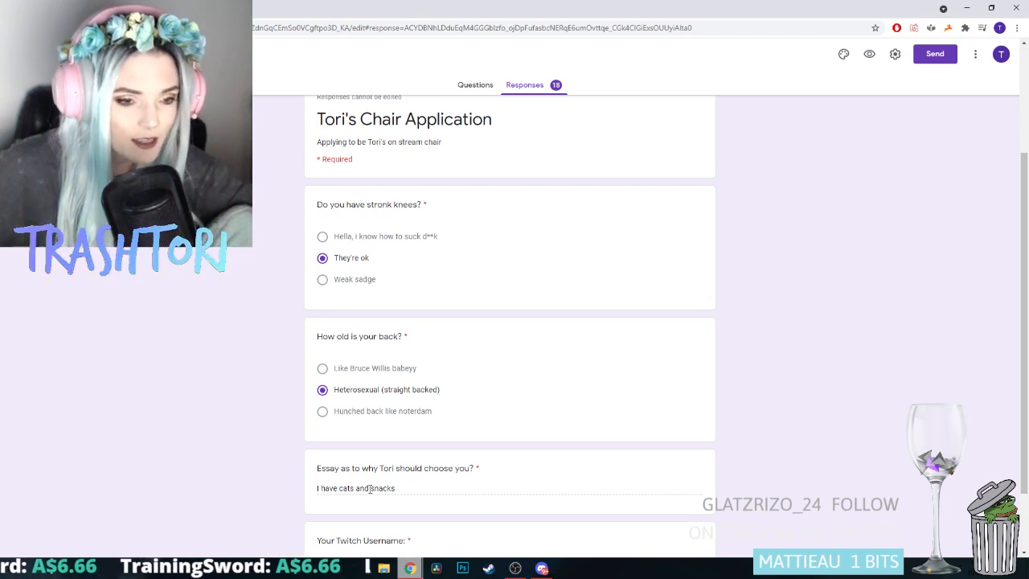
{"action": "mouse_move", "coordinate": [273, 455]}
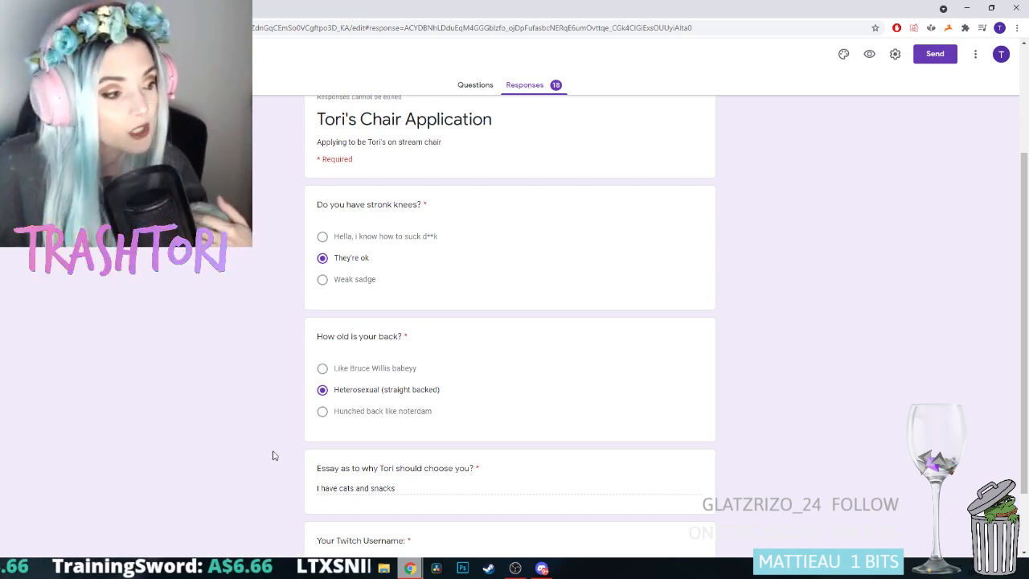
{"action": "scroll", "scroll_direction": "down", "scroll_amount": 3}
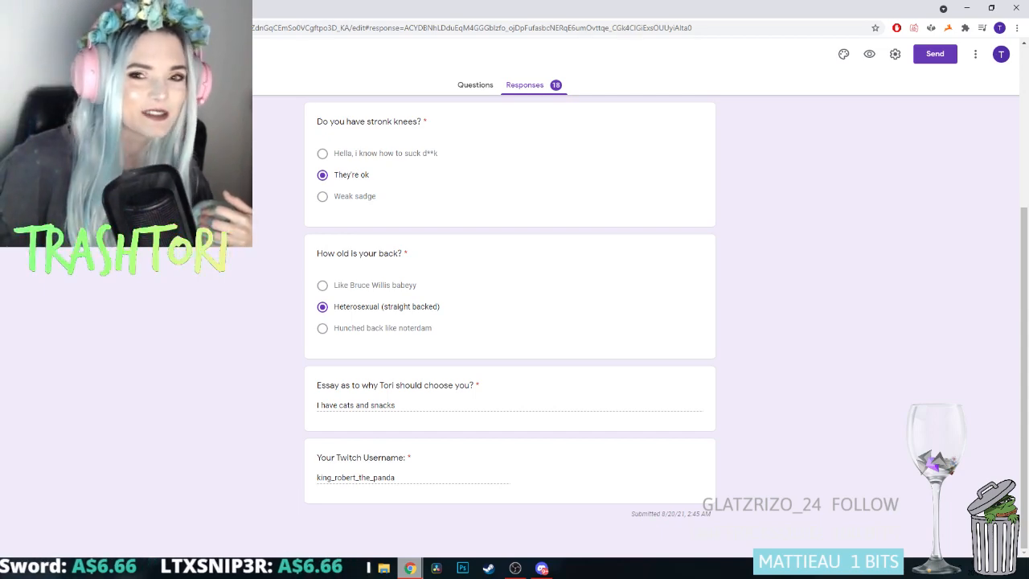
{"action": "scroll", "scroll_direction": "up", "scroll_amount": 3}
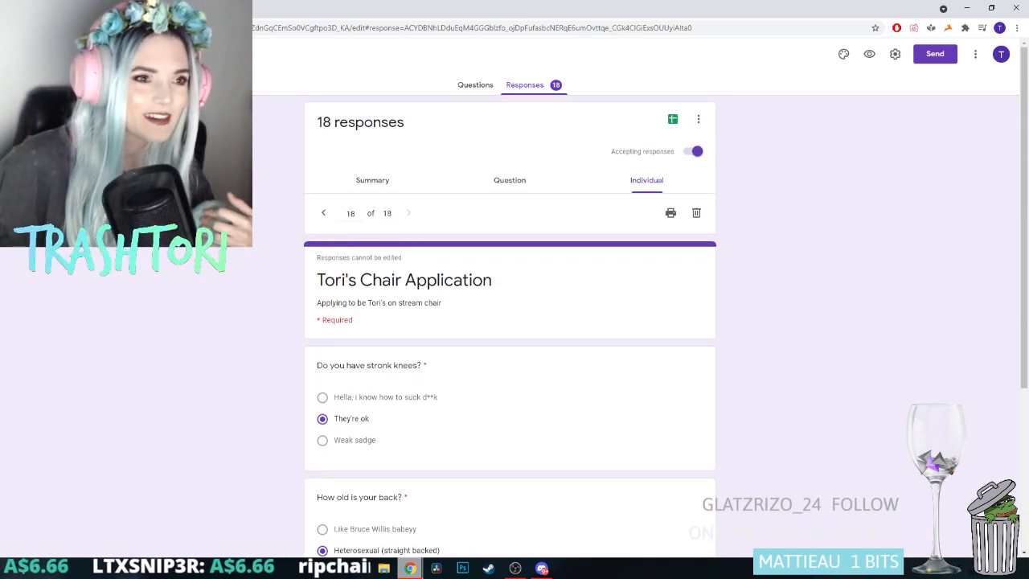